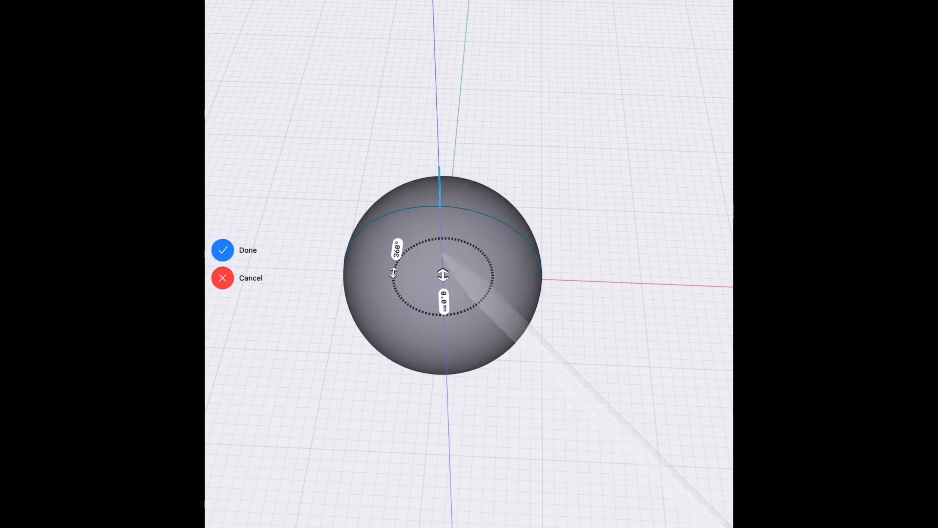
Confirm the sketch plane placed through the sphere's centre.
click(236, 249)
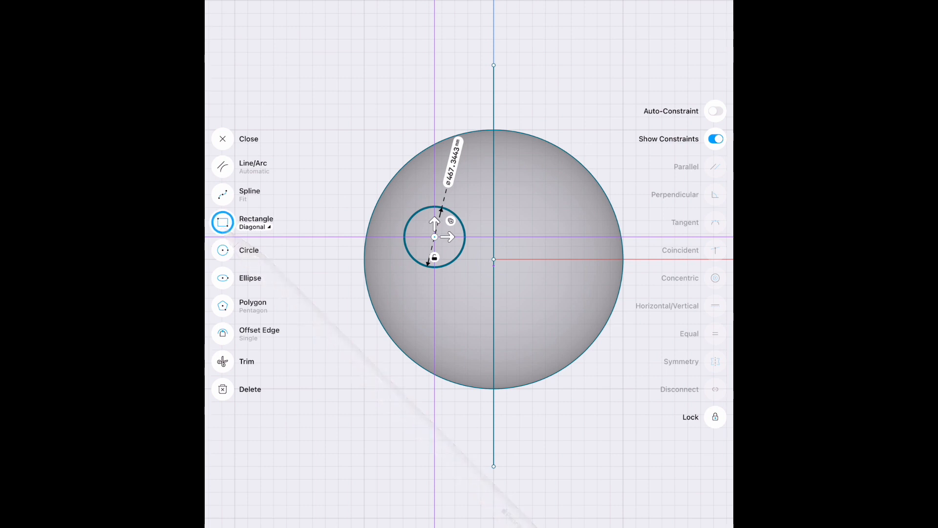
Sketch the 400 × 500 mm rectangle and the ellipse beside the circle, then finish sketching.
drag(532, 220, 583, 286)
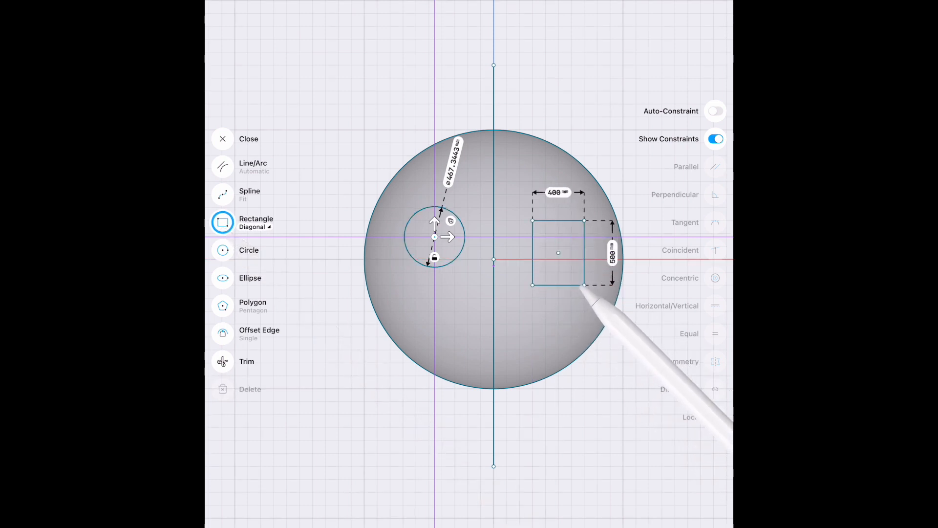
click(251, 277)
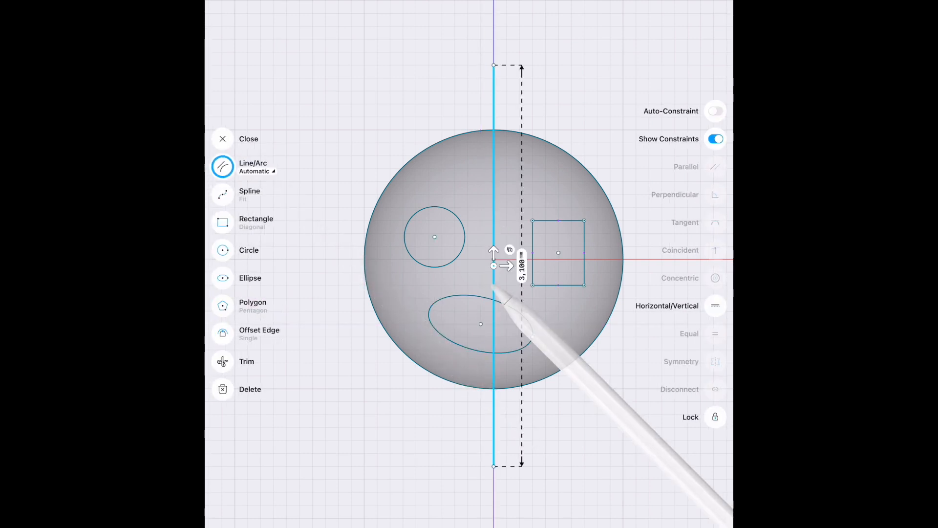
click(249, 137)
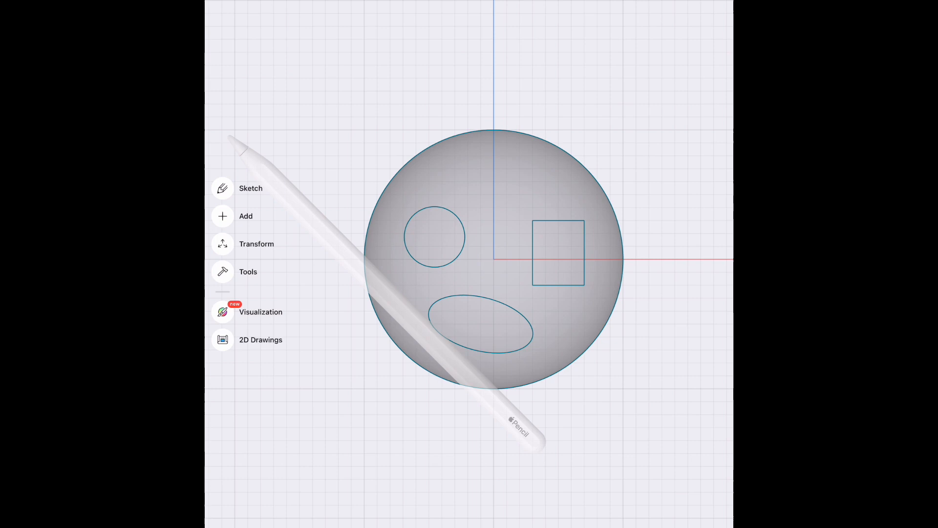
Project the sketch onto the sphere and offset the circle and rectangle faces outward about 298 mm.
click(246, 216)
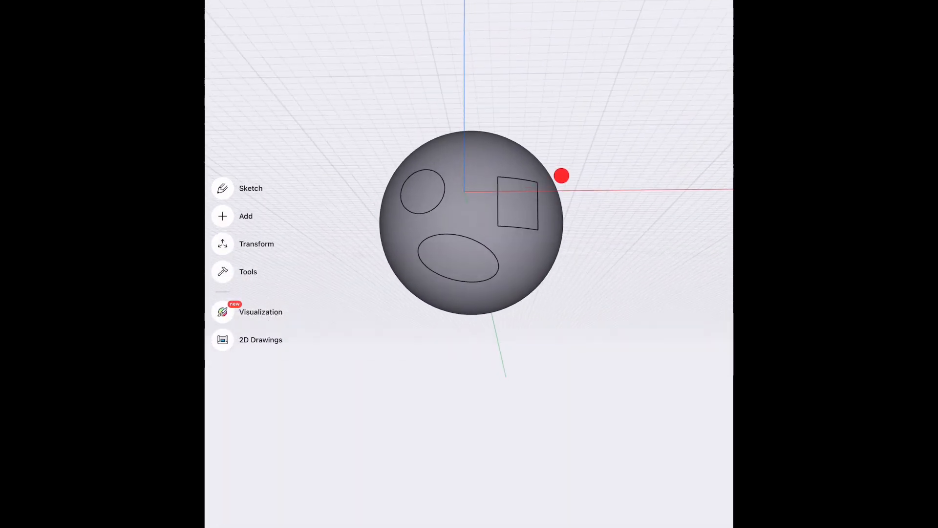
click(397, 197)
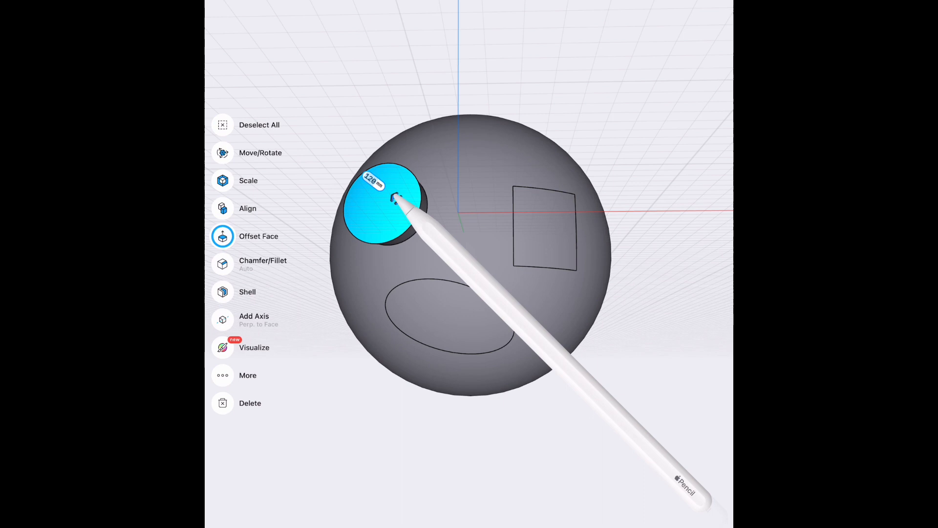
drag(394, 198, 589, 206)
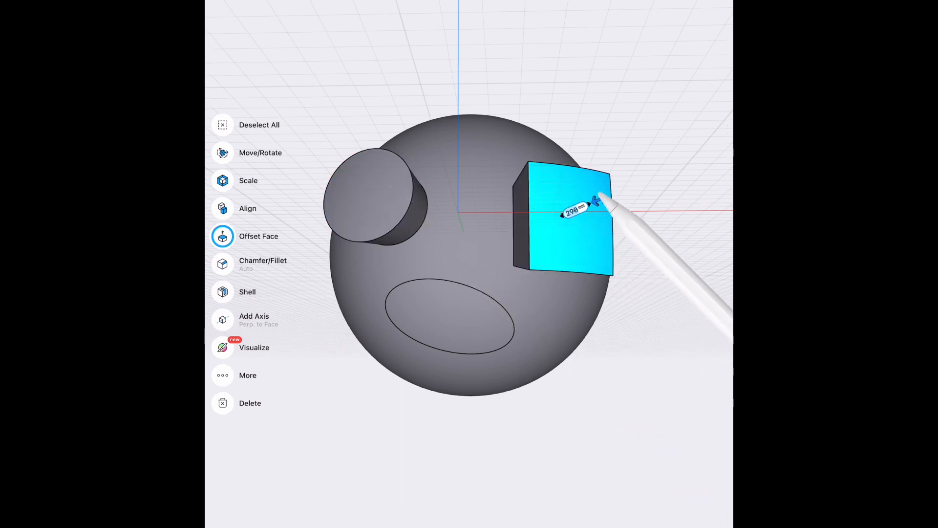